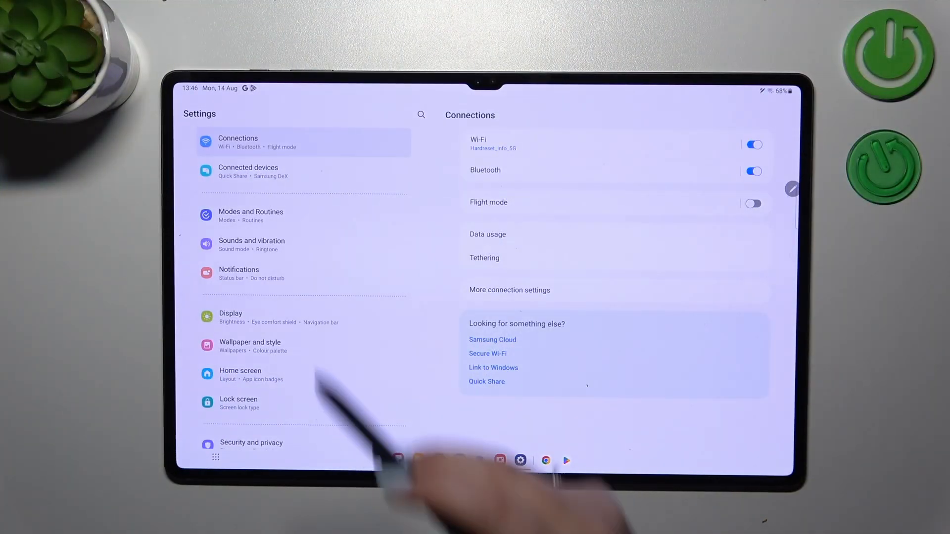
Scroll the Settings list down to About tablet and open it
scroll("down", 3)
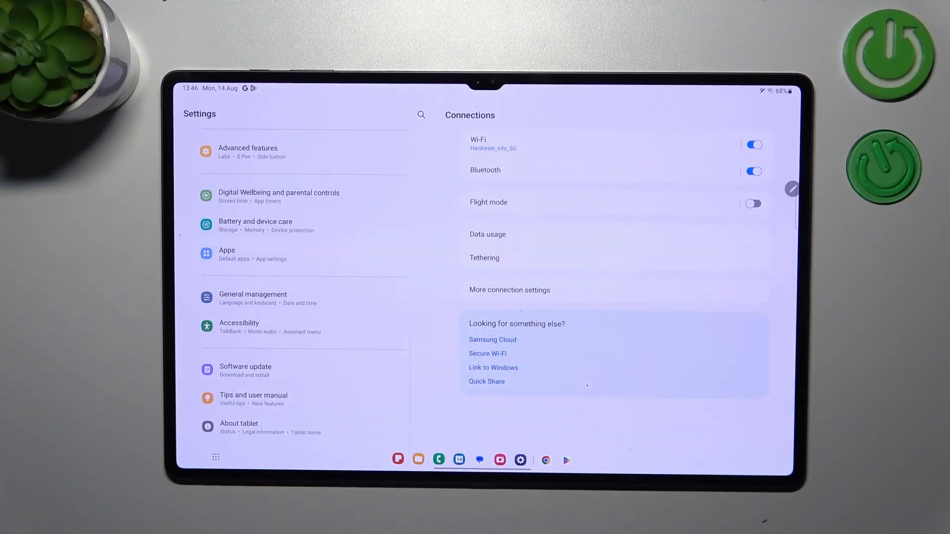
left_click(240, 427)
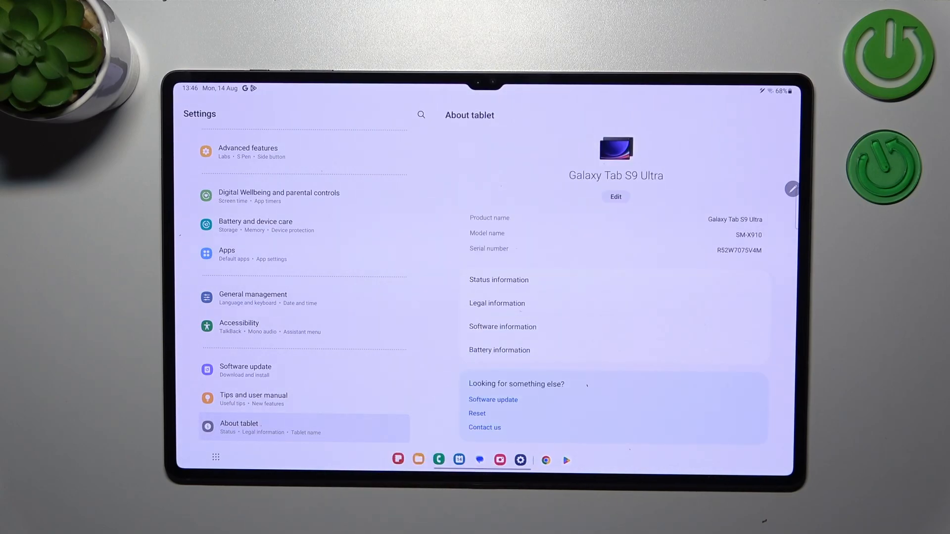
mouse_move(758, 363)
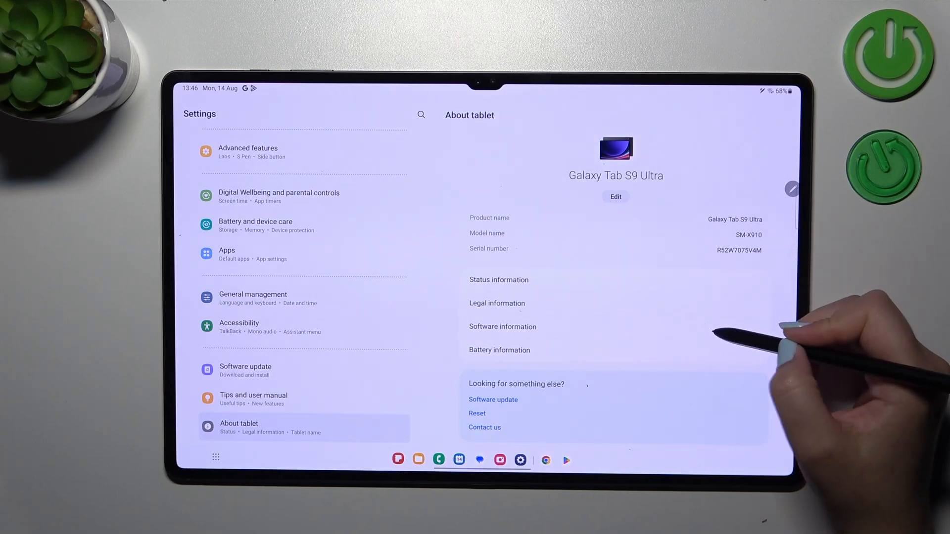
Tap Build number in Software information to enable developer mode
left_click(502, 327)
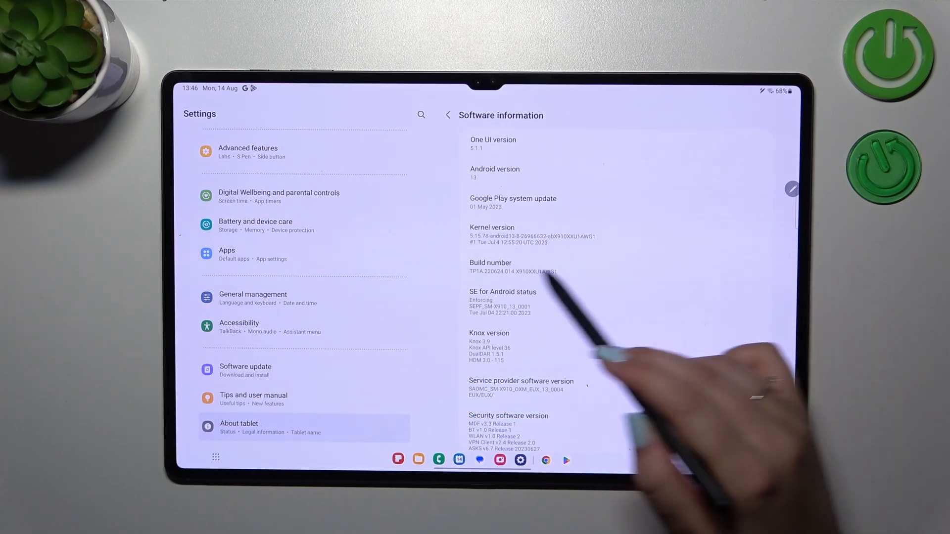
left_click(513, 266)
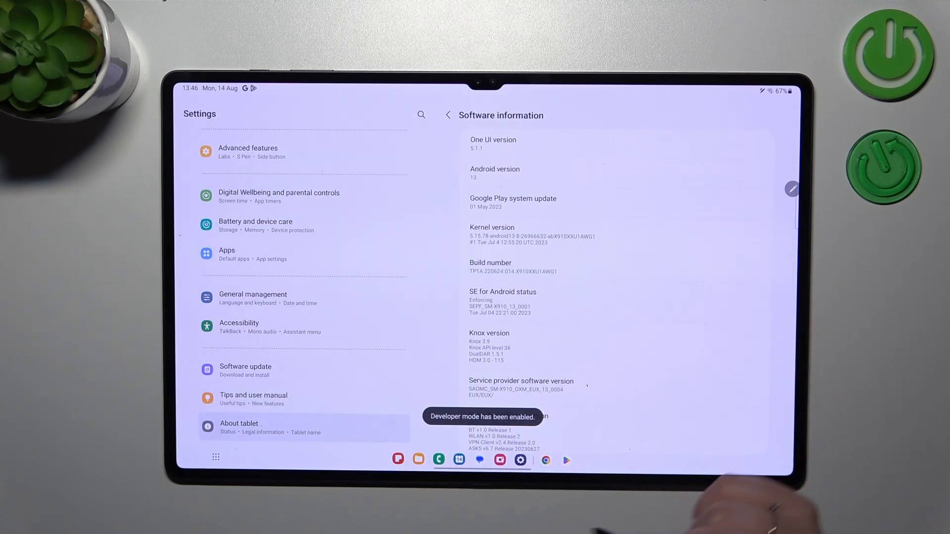
scroll("down", 3)
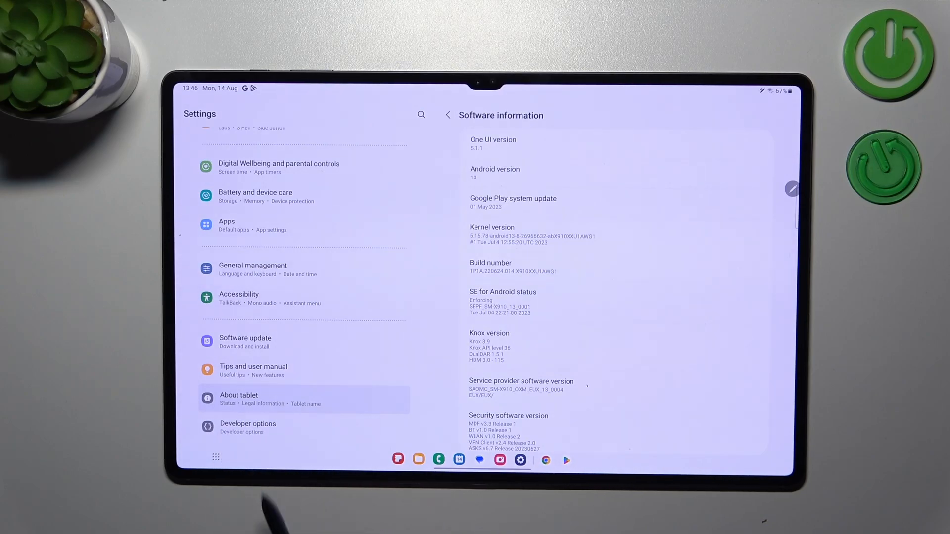
Open Developer options and scroll up and down through its settings
left_click(248, 427)
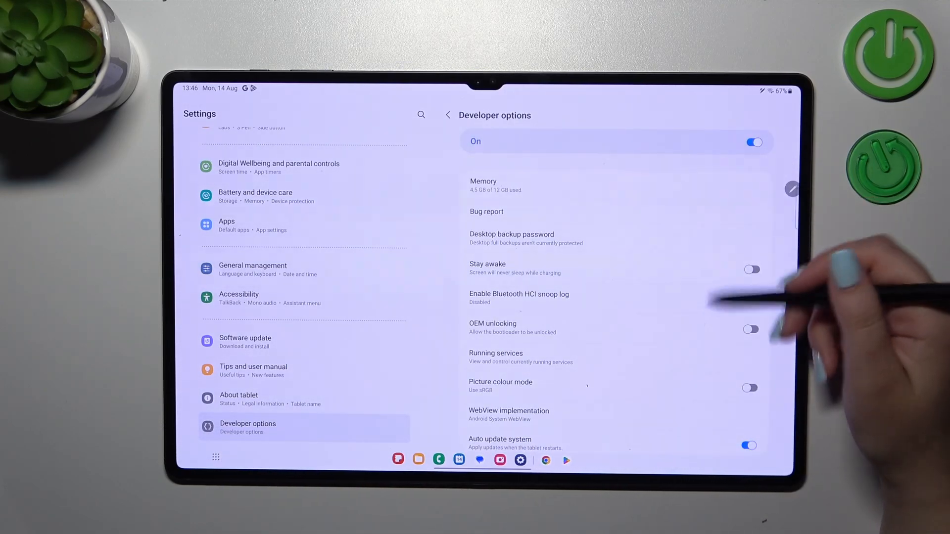
scroll("down", 3)
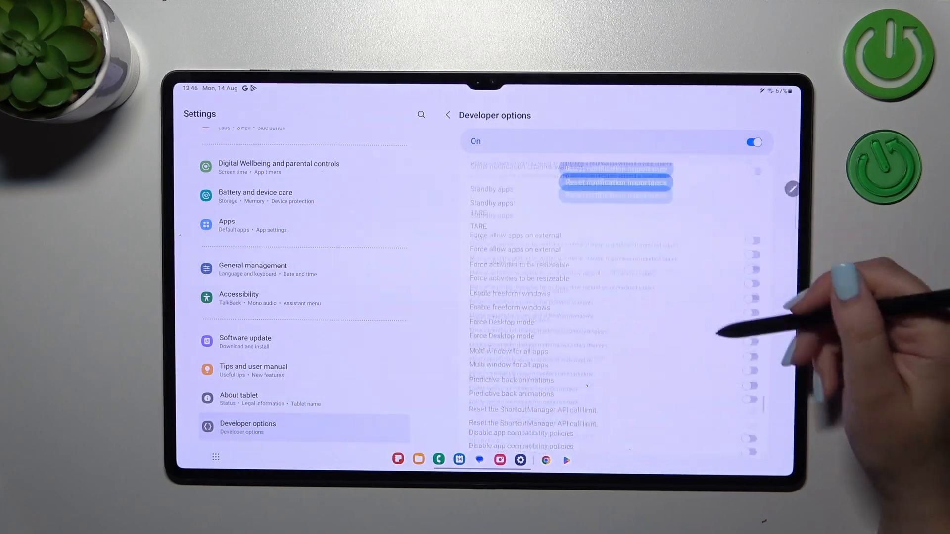
scroll("down", 3)
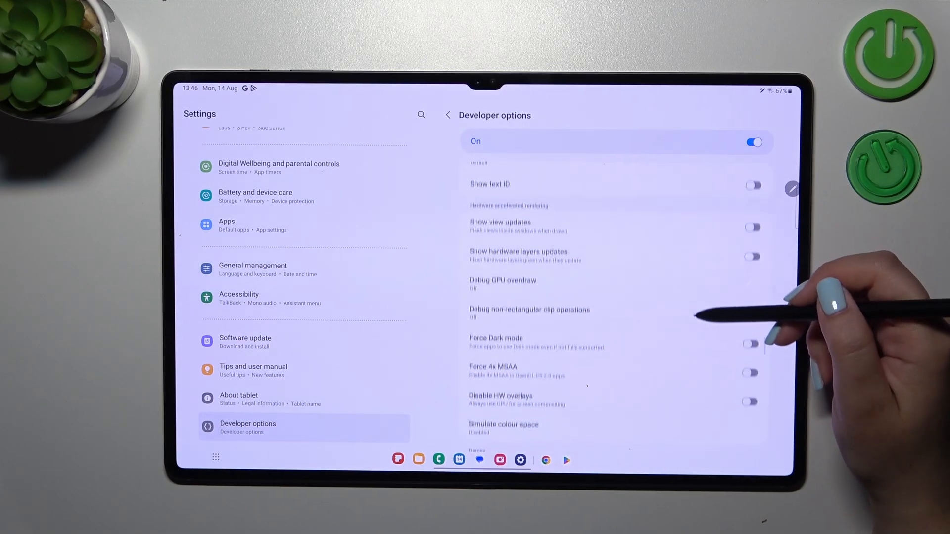
scroll("up", 3)
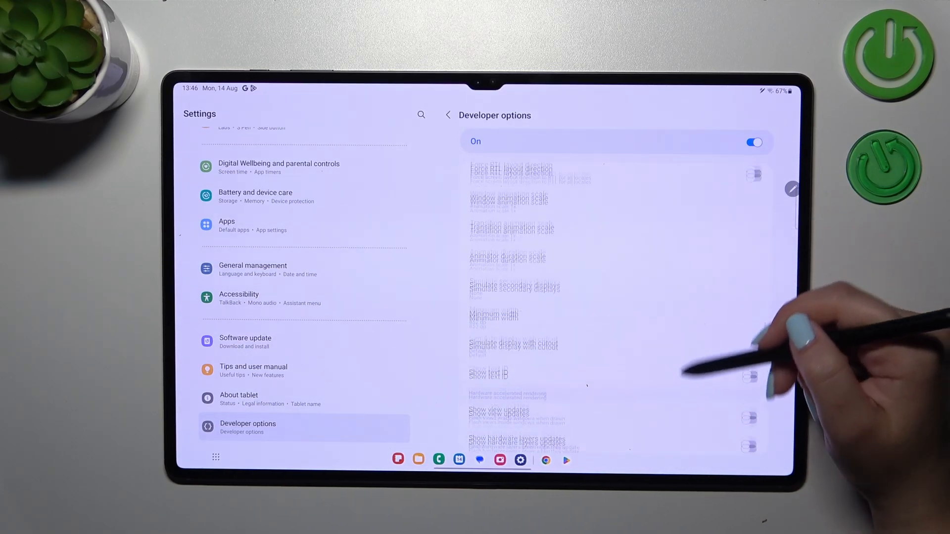
scroll("up", 3)
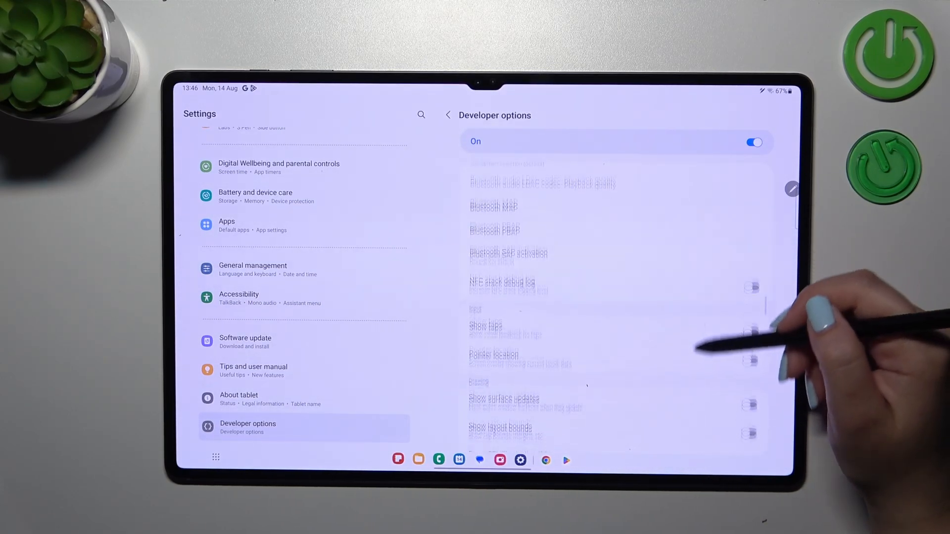
scroll("up", 3)
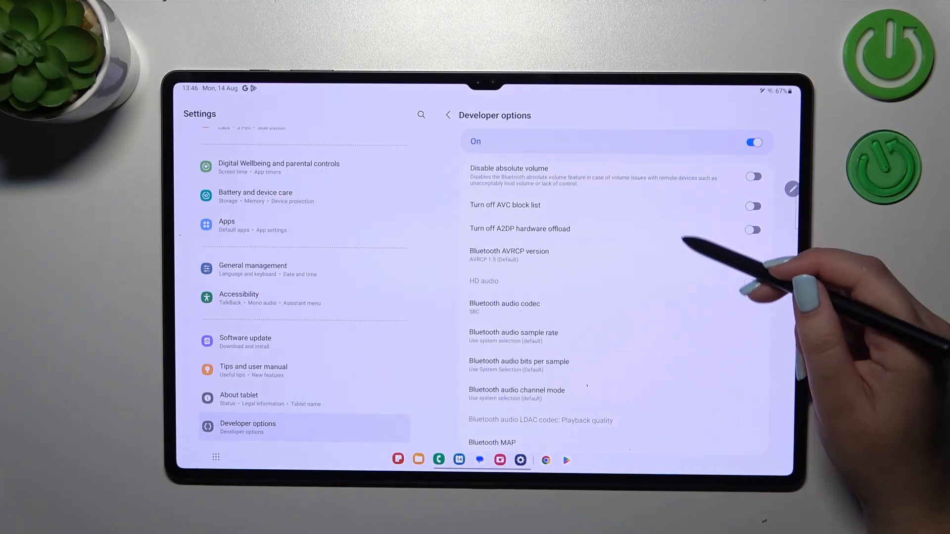
scroll("up", 3)
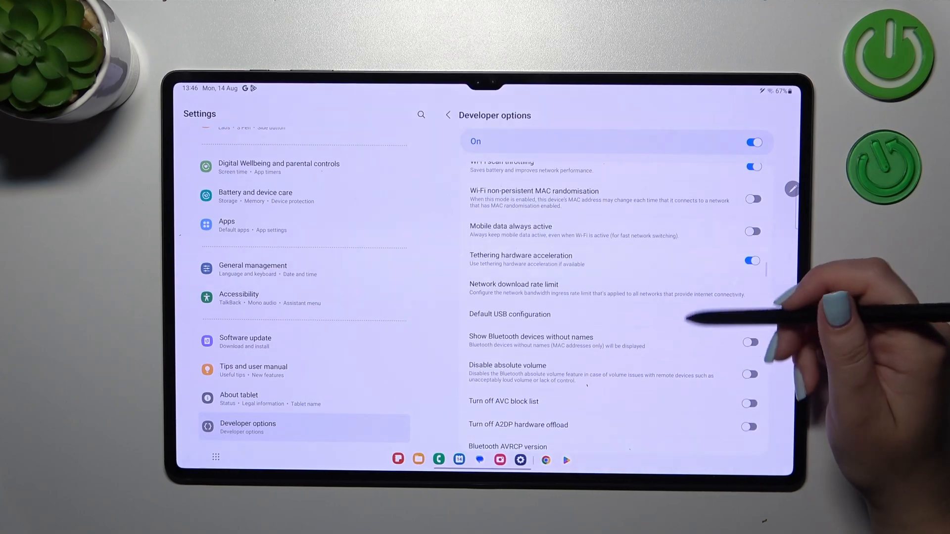
scroll("down", 3)
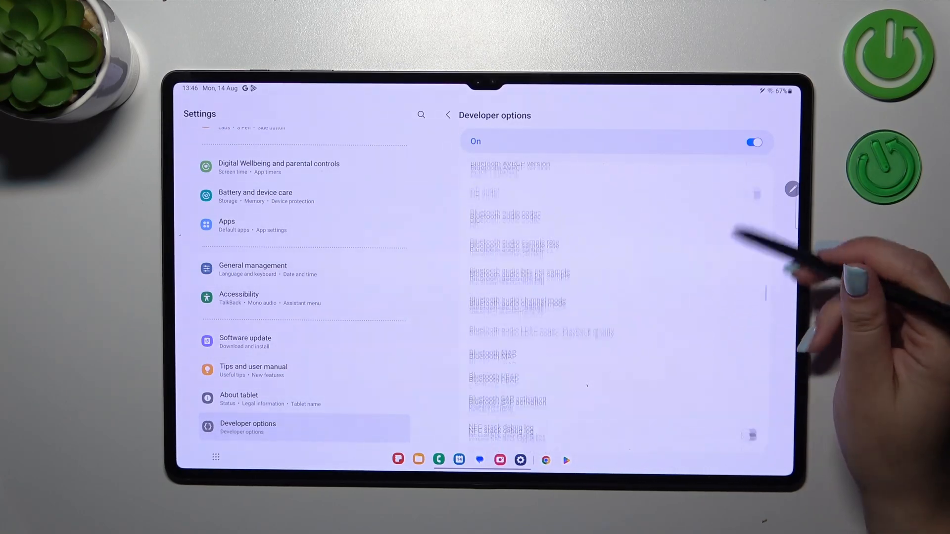
Turn the Pointer location overlay off in Developer options
scroll("down", 3)
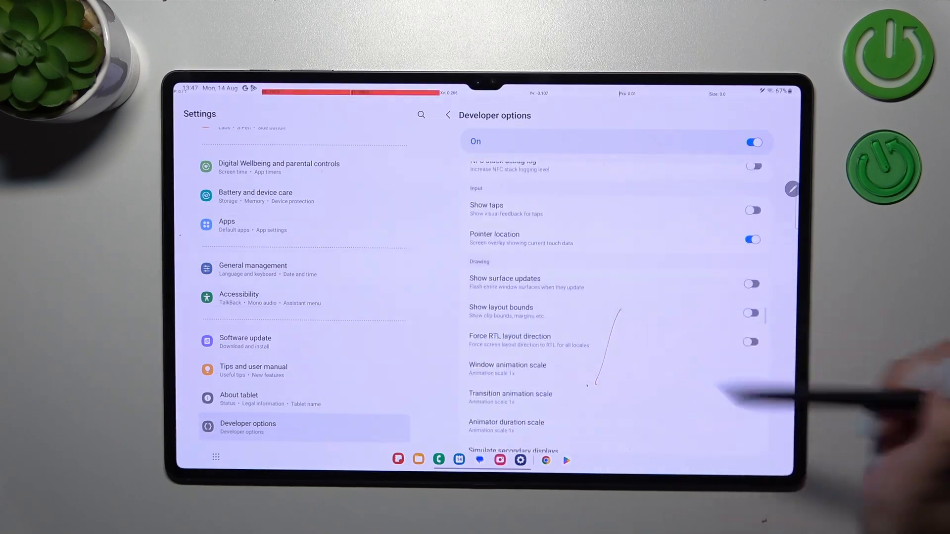
left_click(751, 240)
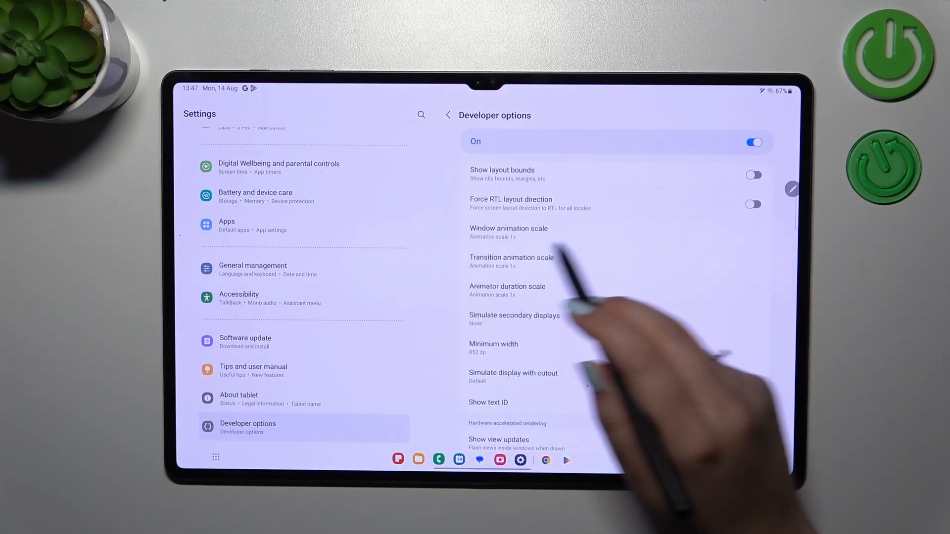
left_click(508, 232)
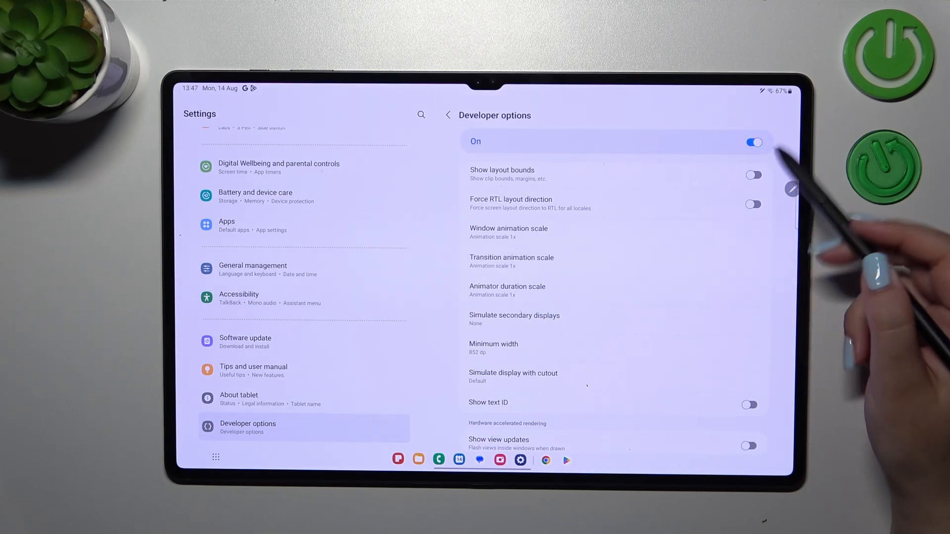
Switch the Developer options main toggle Off and scroll to check the list
left_click(753, 142)
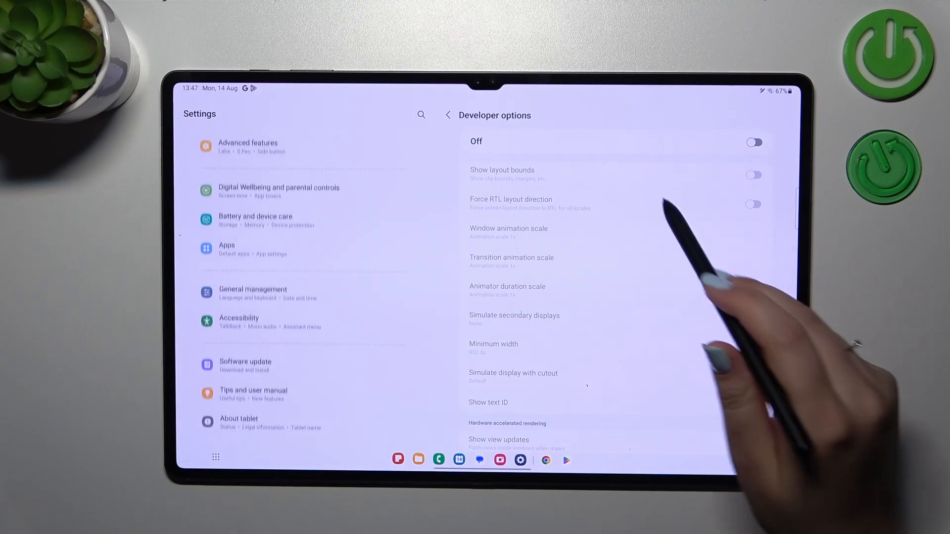
scroll("down", 3)
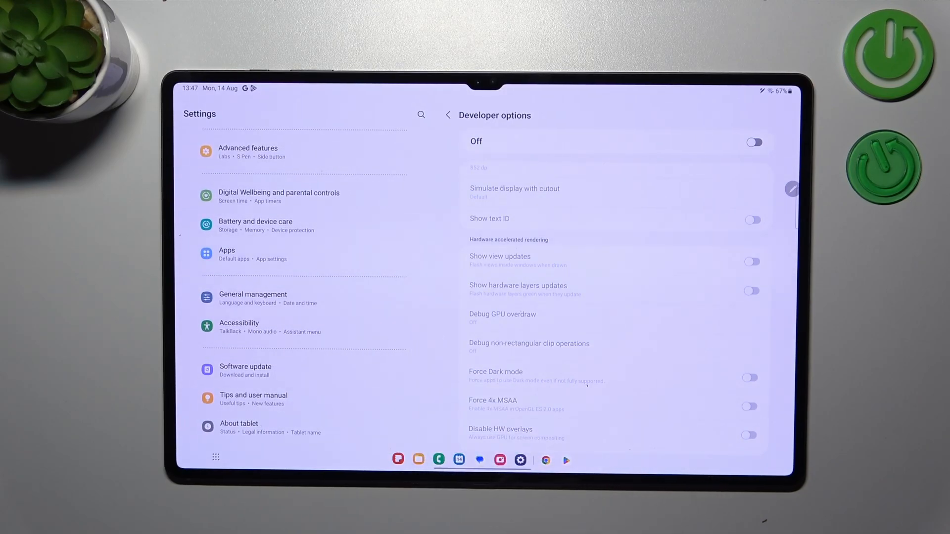
scroll("up", 3)
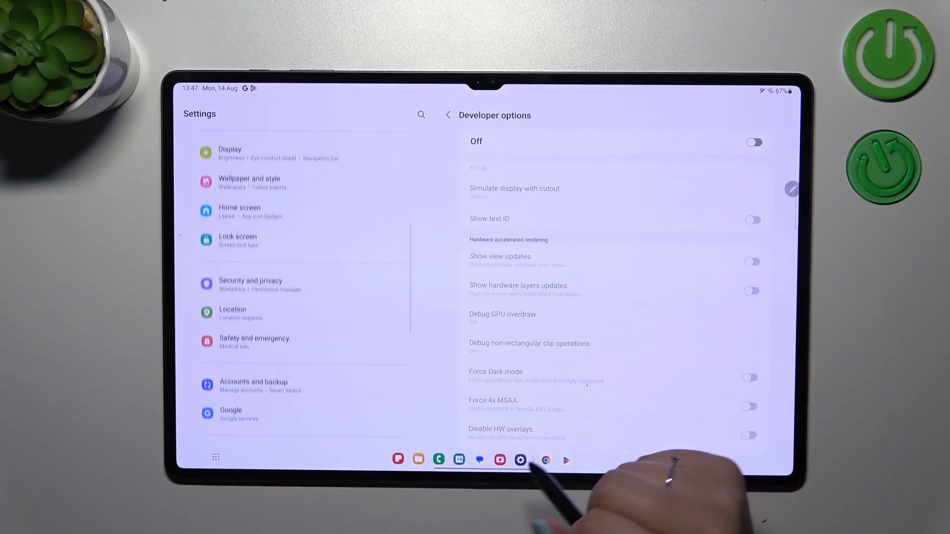
scroll("up", 3)
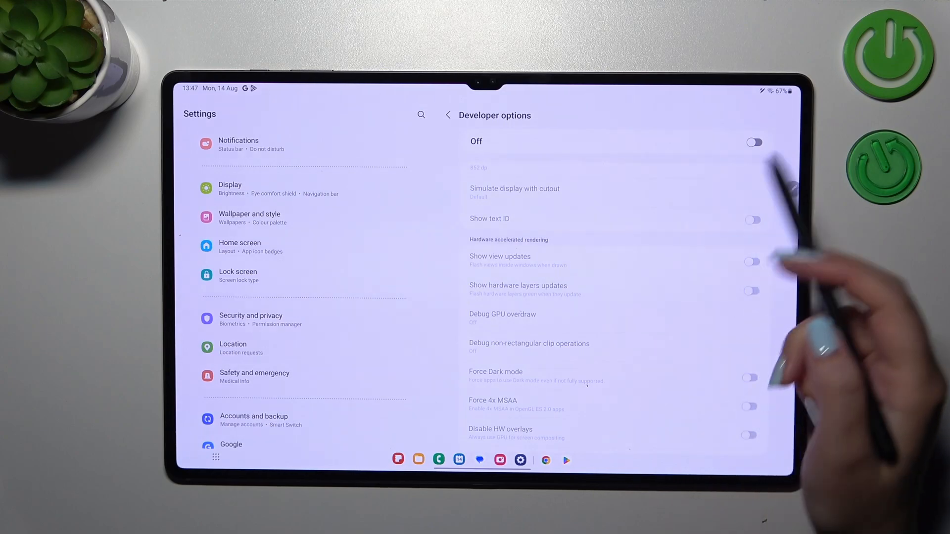
left_click(754, 142)
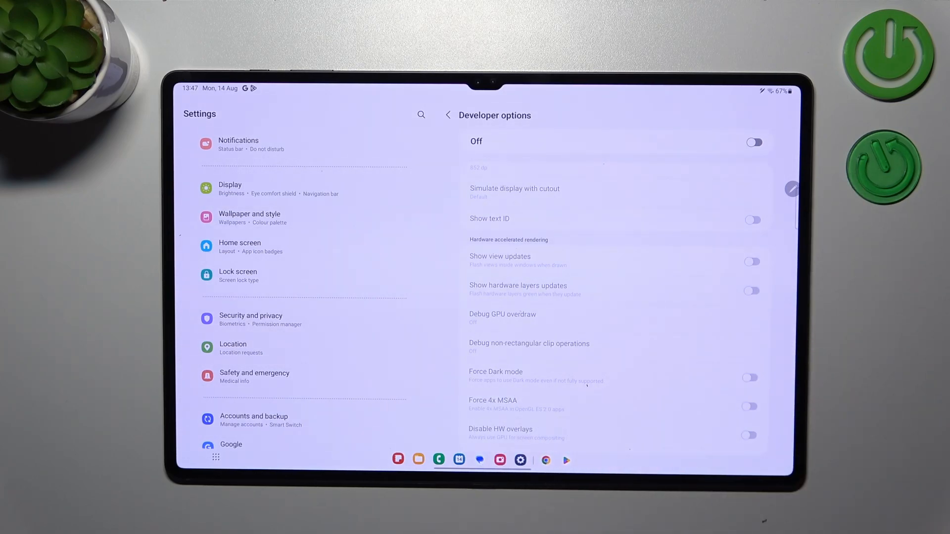
scroll("down", 3)
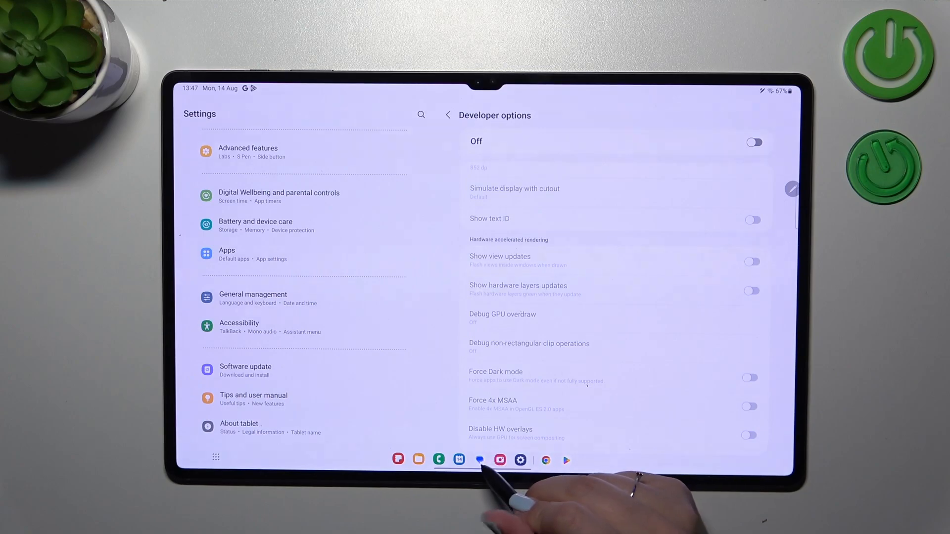